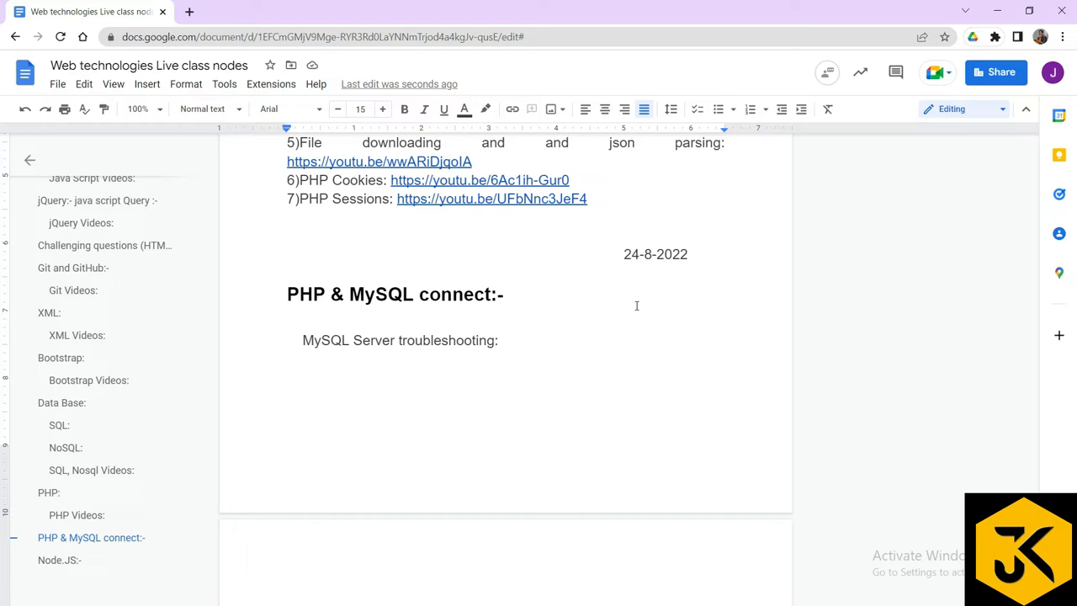
Launch XAMPP Control Panel from the Start menu and start the Apache module
type("xa")
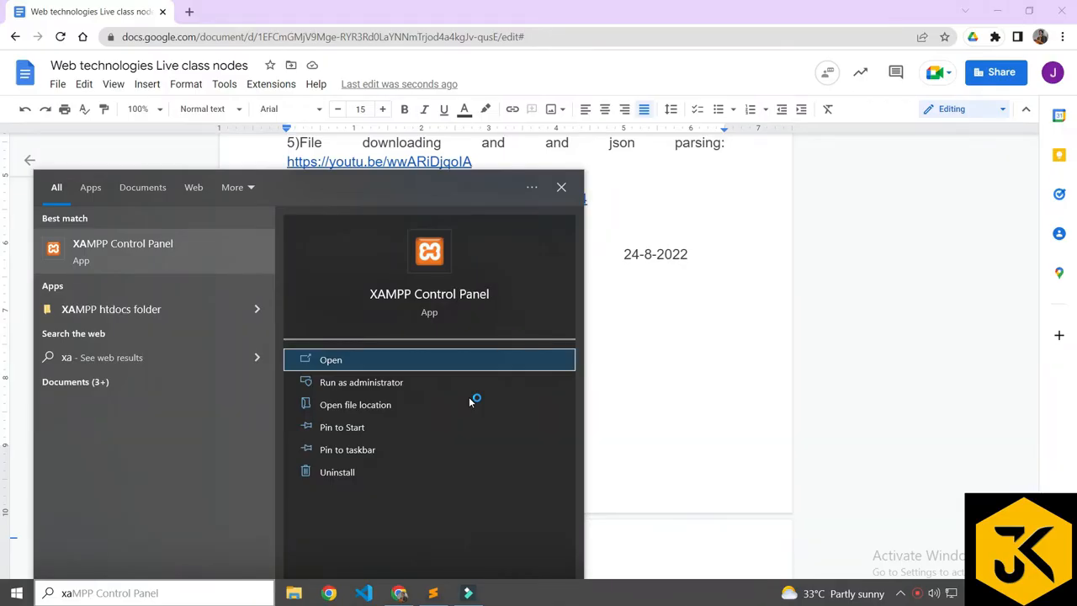
left_click(330, 360)
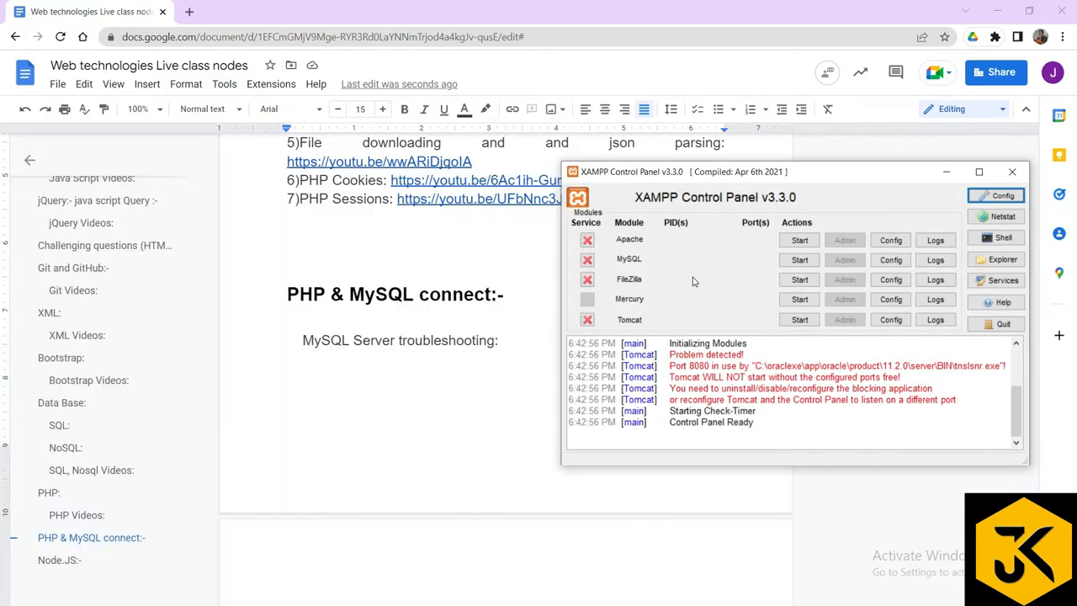
left_click_drag(682, 171, 492, 148)
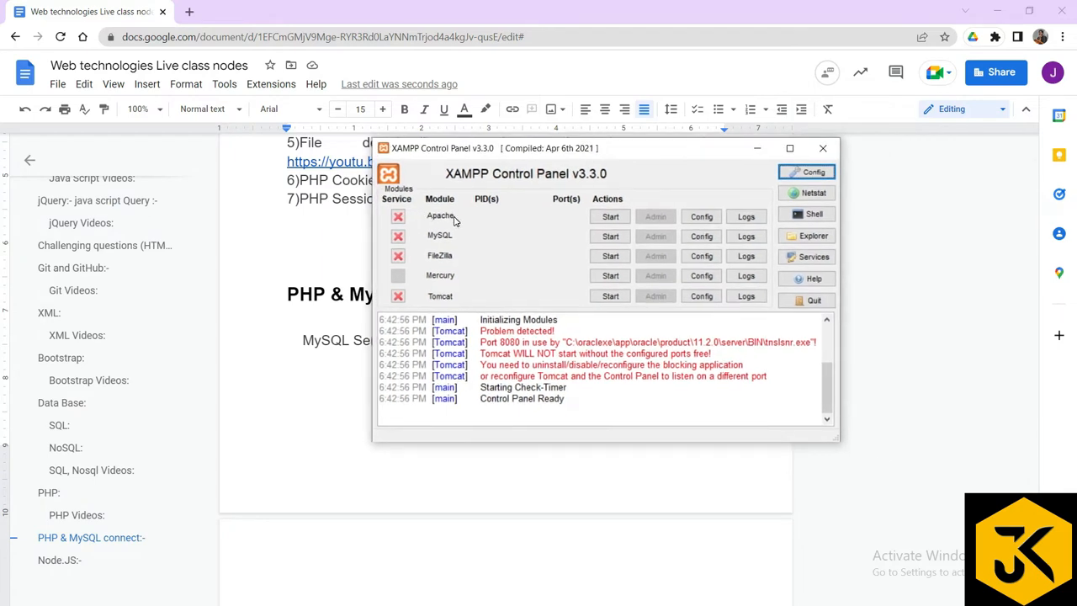
mouse_move(451, 239)
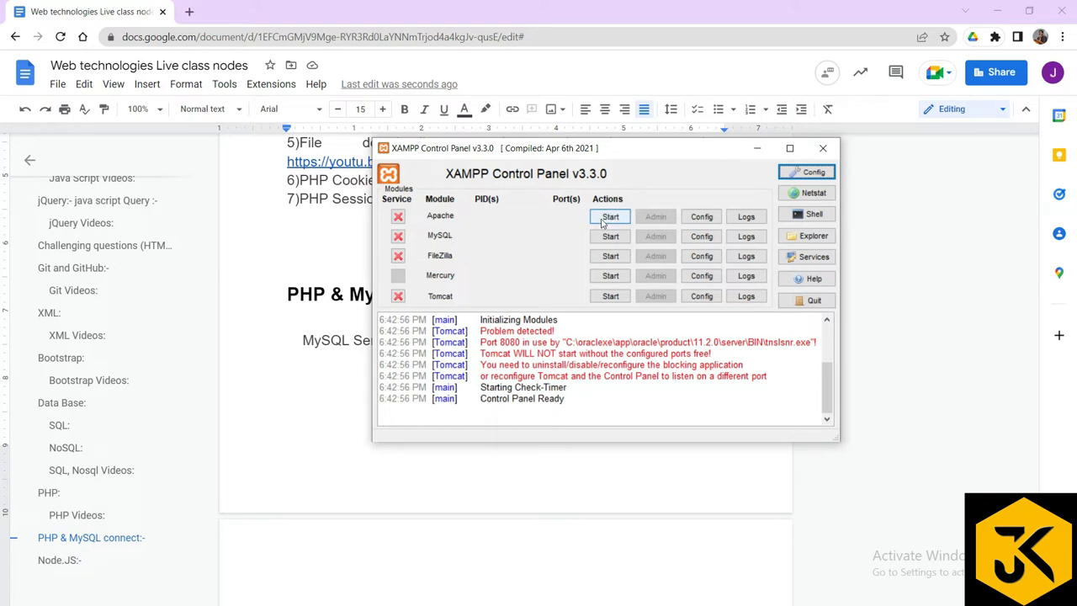
left_click(609, 215)
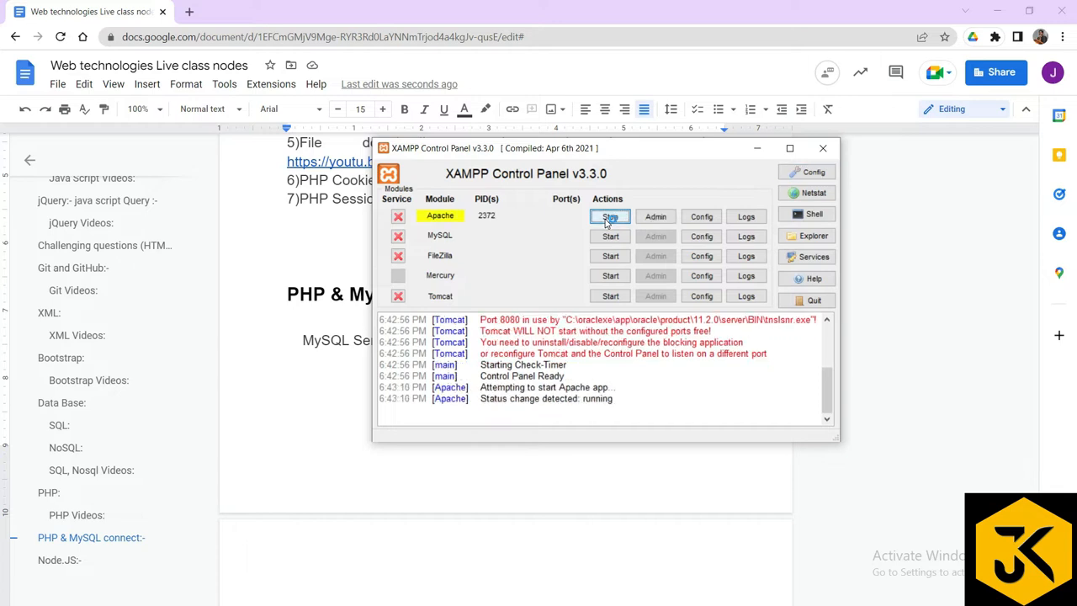
left_click(609, 215)
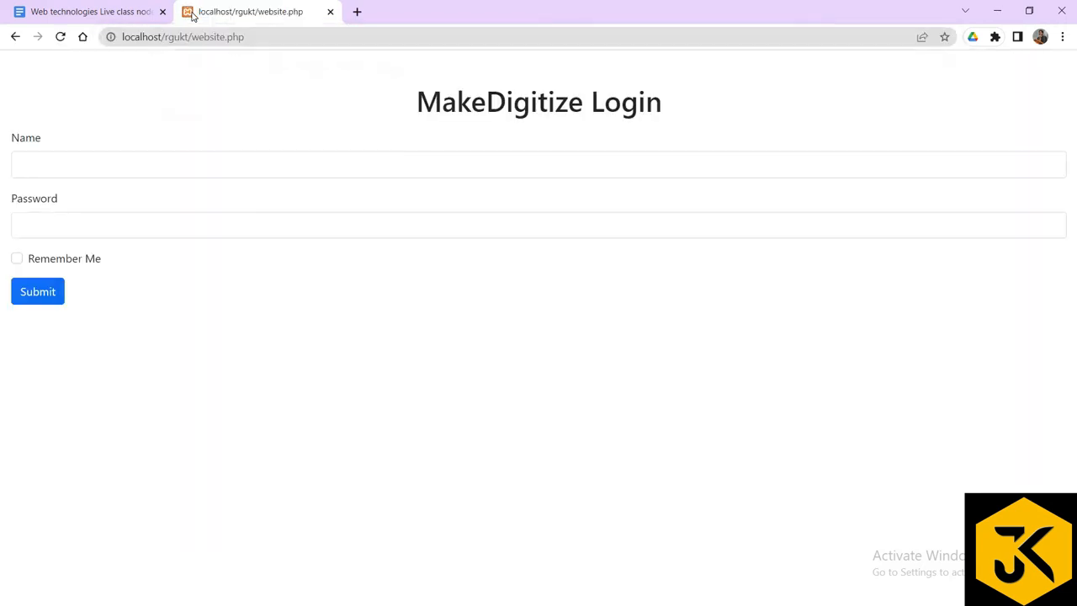
Navigate to localhost/dashboard and follow the phpMyAdmin link, which reports a MySQL connection error
left_click(181, 37)
type("localhost/dashboard/")
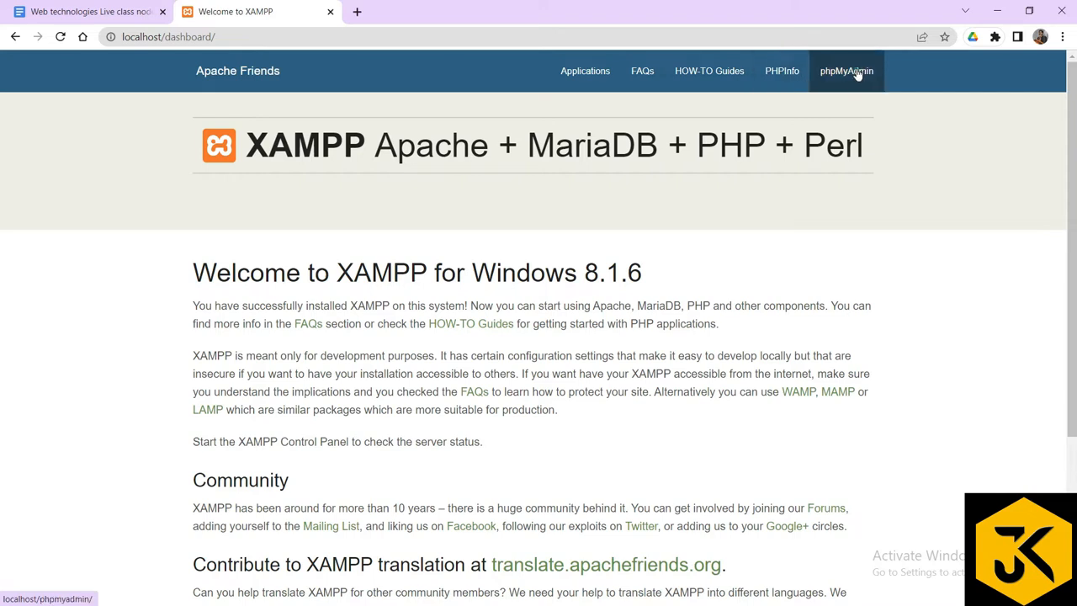
left_click(846, 70)
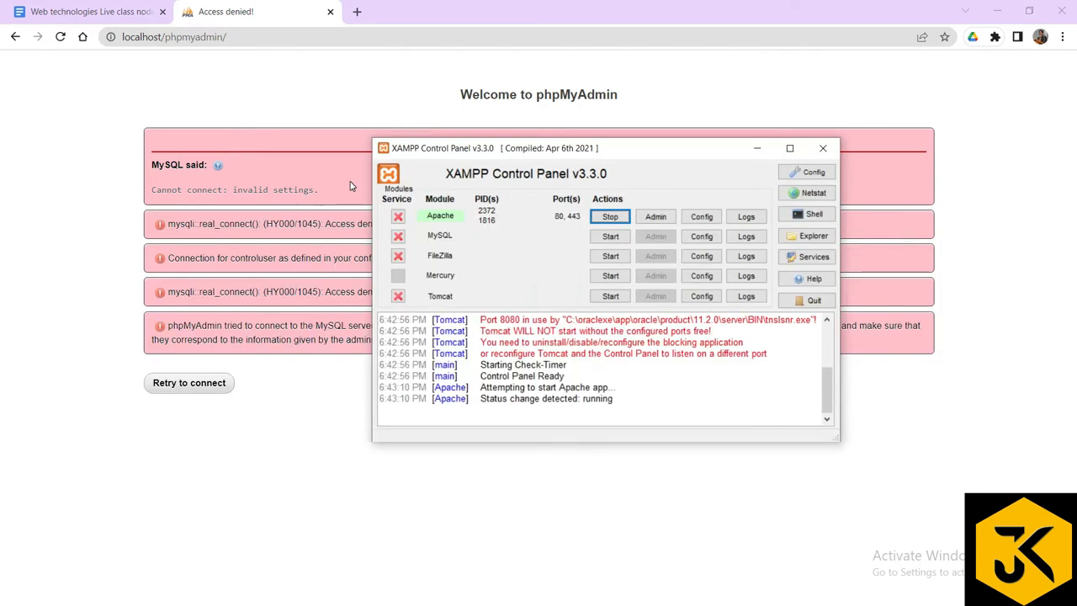
mouse_move(434, 239)
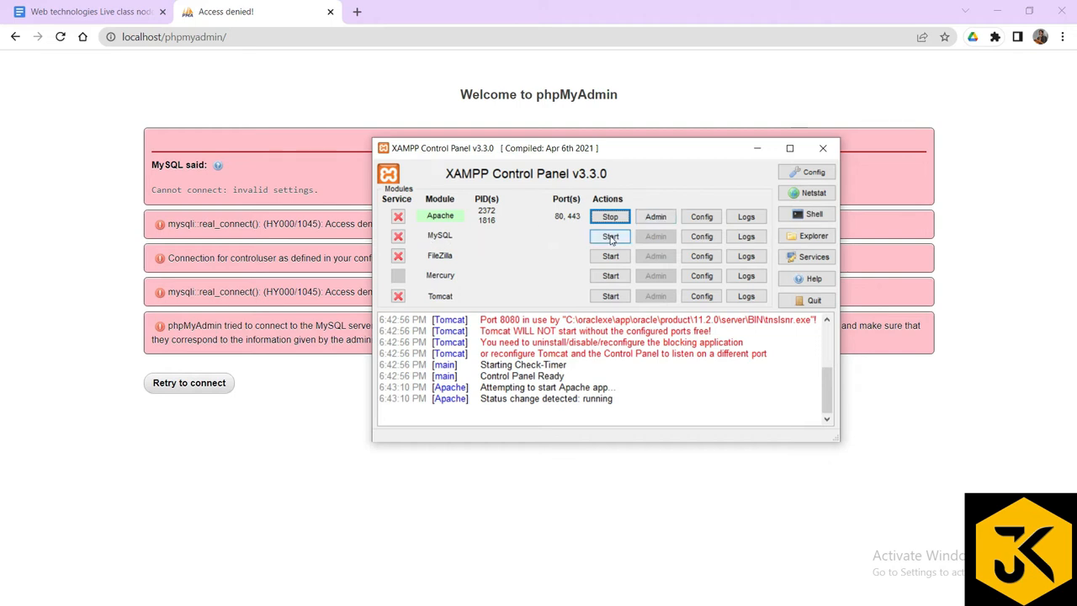
Start MySQL, see it shut down unexpectedly in the log, and go to its Config
left_click(609, 235)
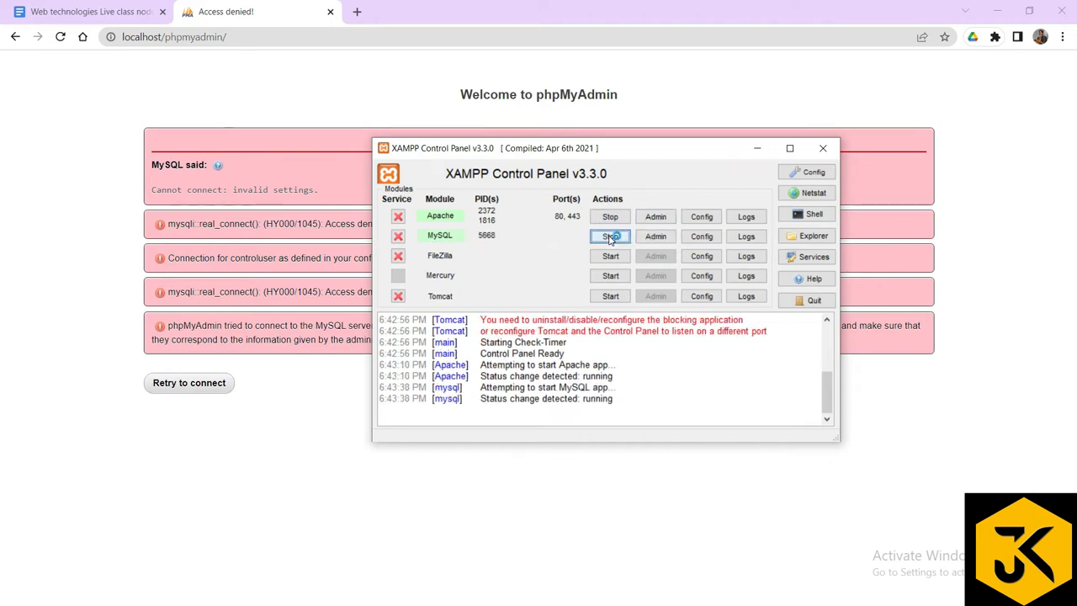
left_click(609, 236)
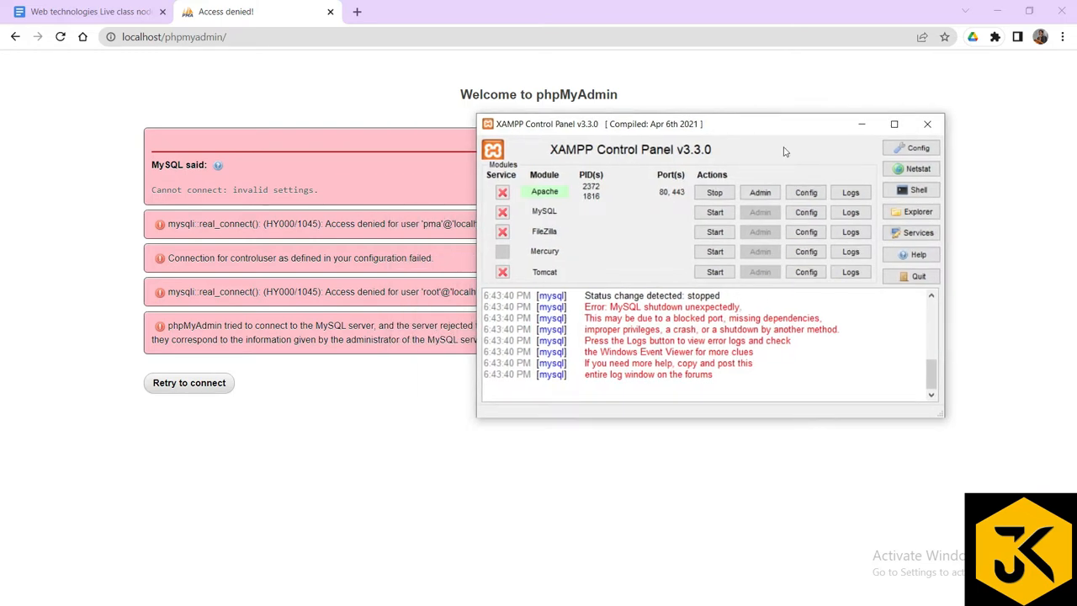
mouse_move(579, 227)
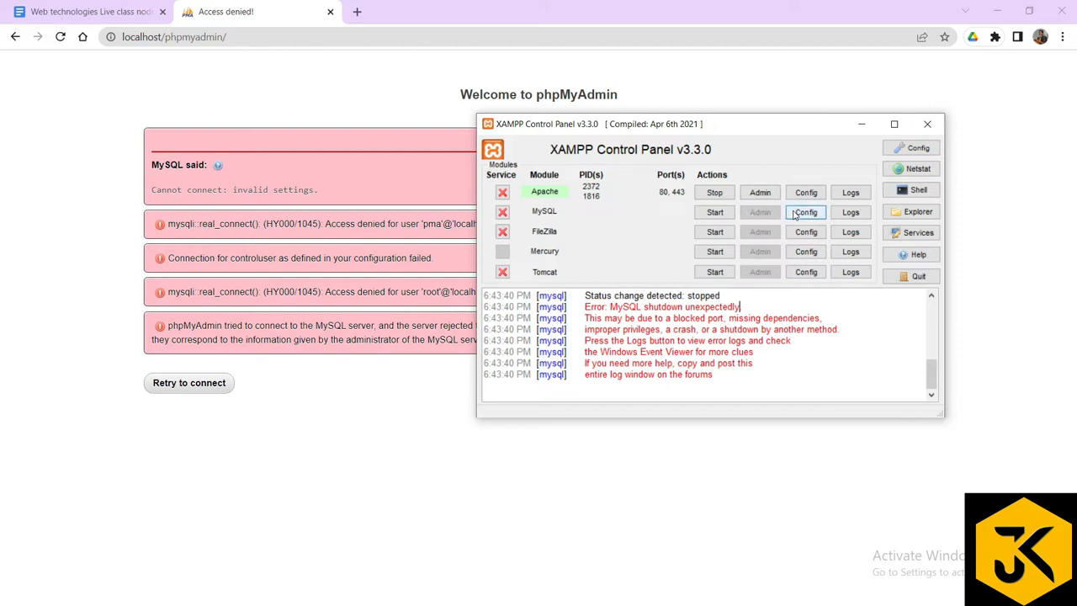
left_click(805, 212)
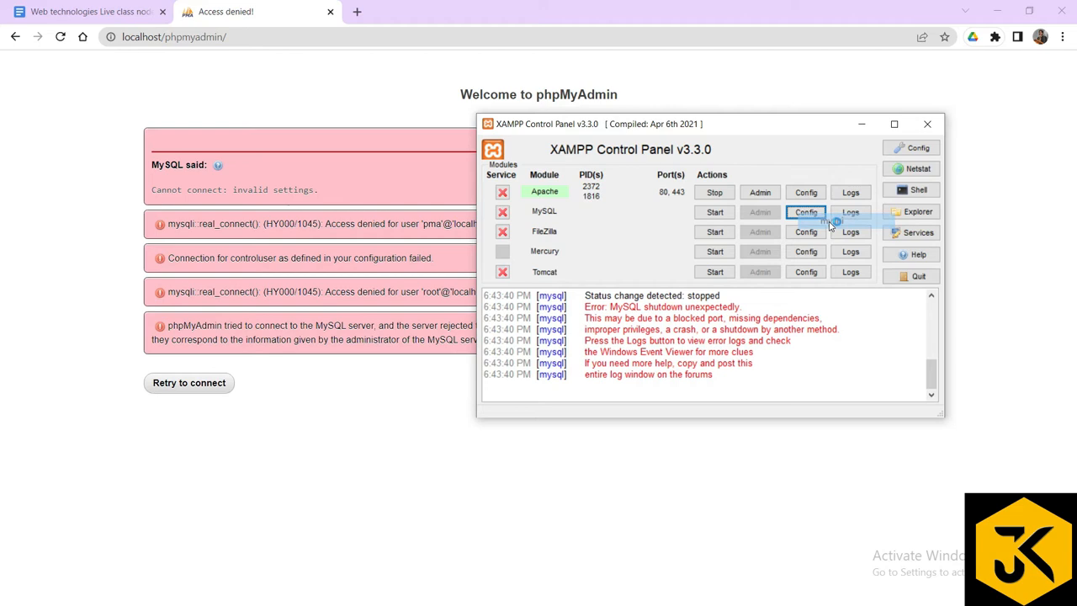
Edit my.ini so [client] and [mysqld] use port=3305 instead of 3306, and save
left_click(804, 212)
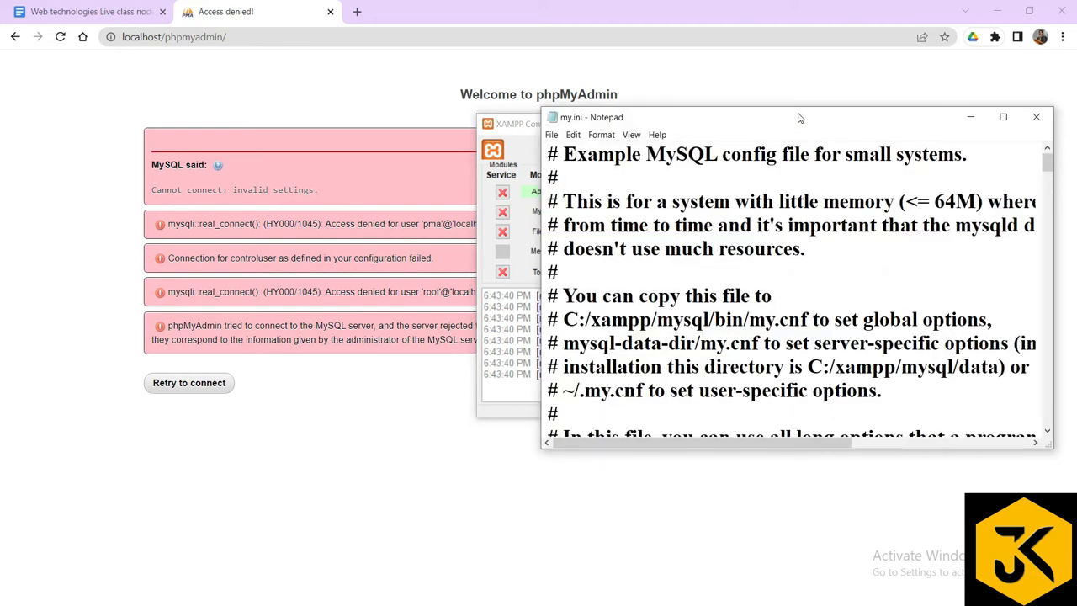
left_click(1002, 118)
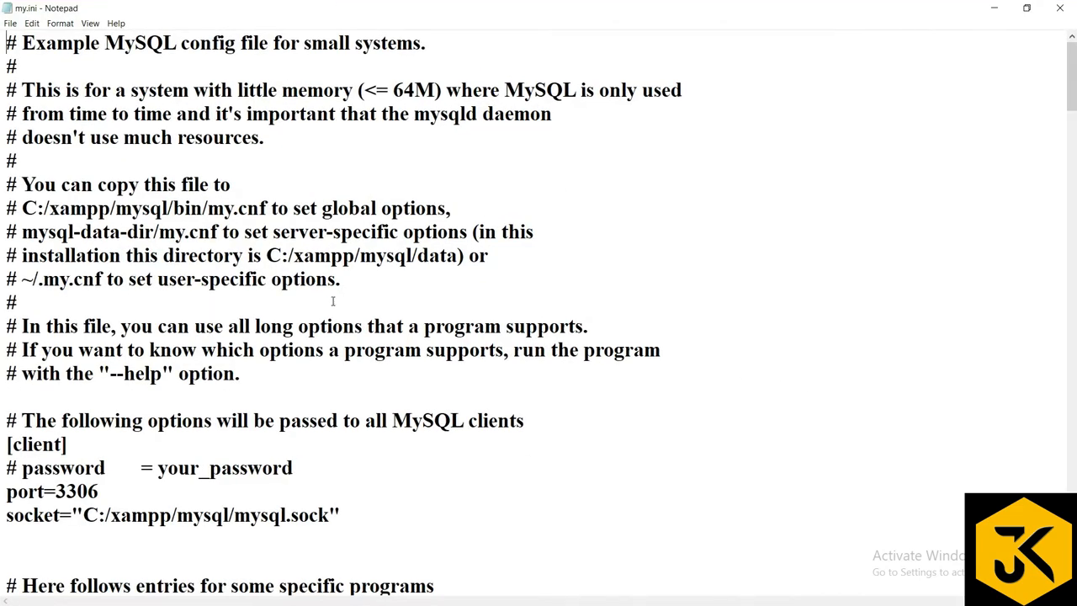
scroll("down", 3)
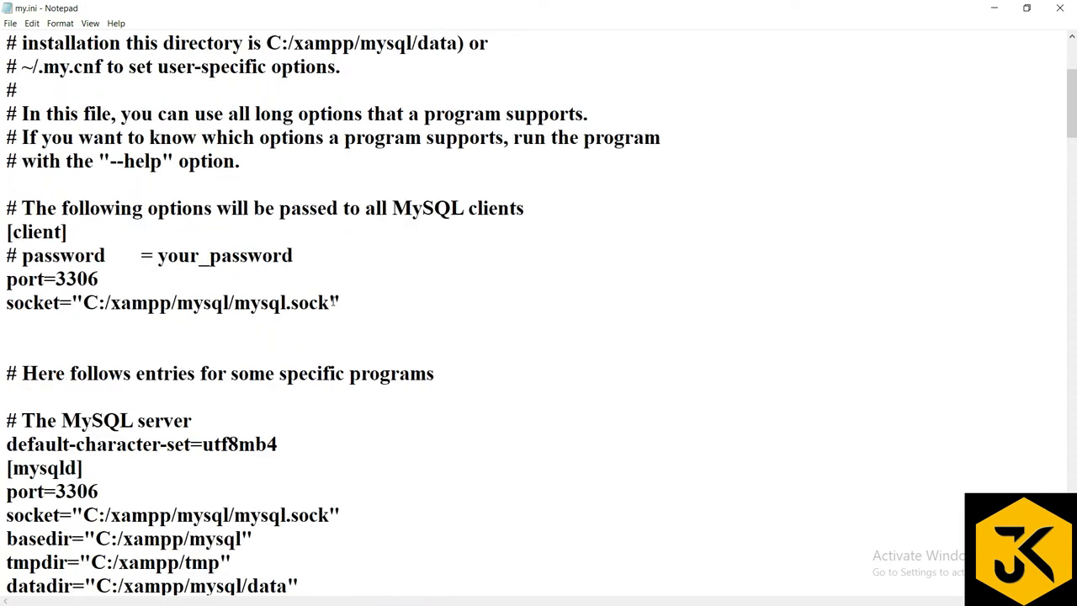
mouse_move(151, 293)
type("5")
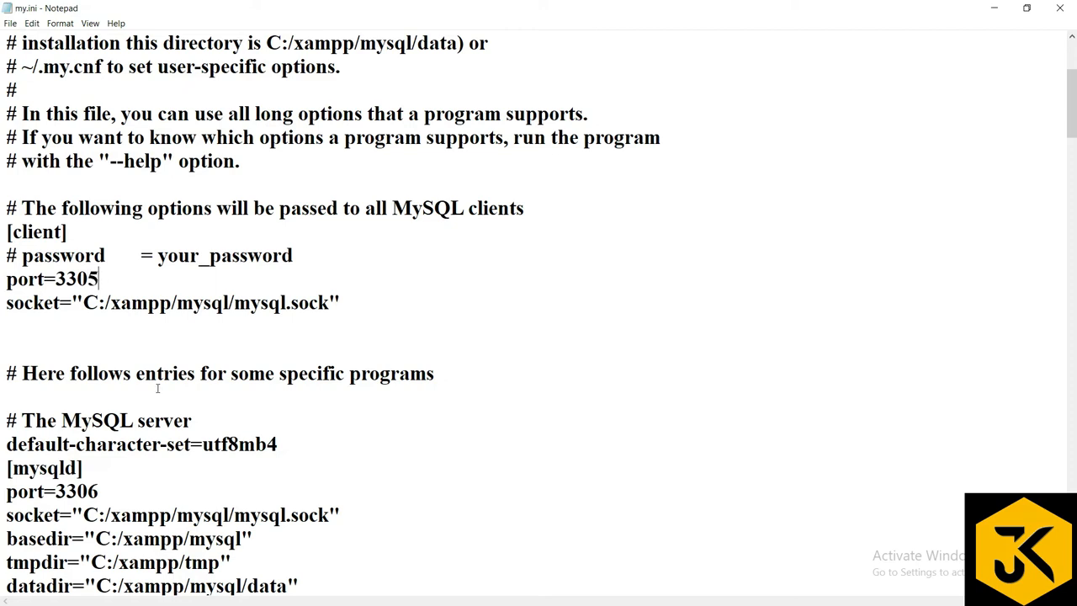
scroll("down", 3)
type("5")
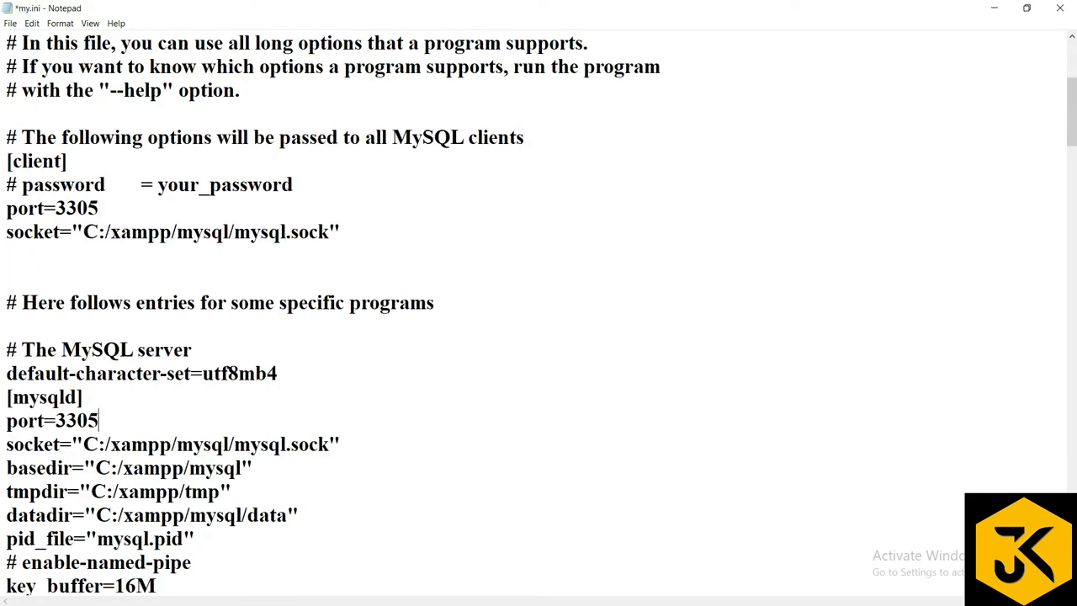
key("ctrl+s")
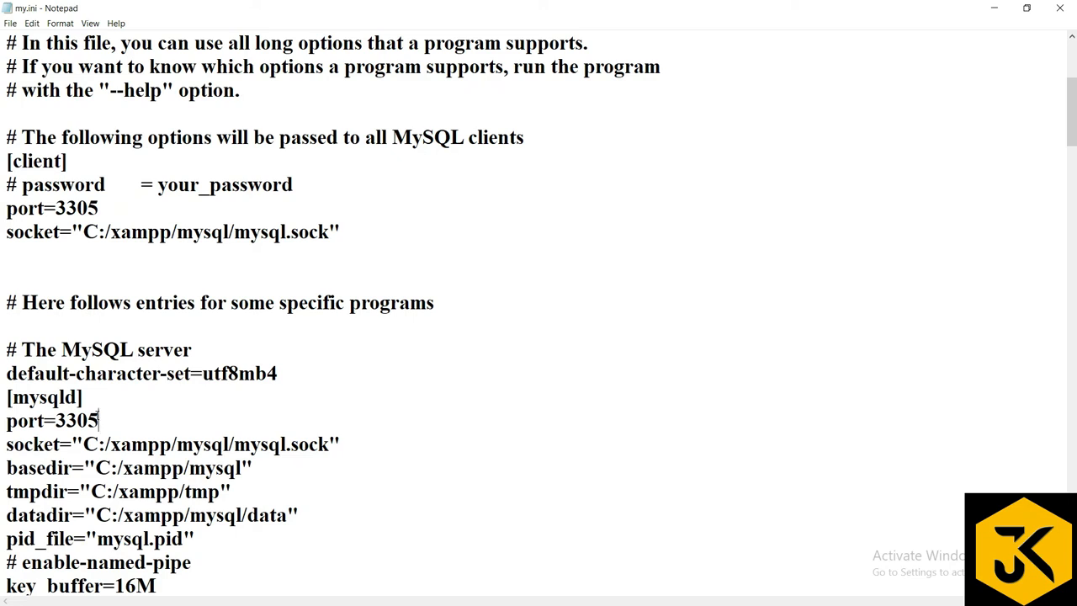
mouse_move(797, 102)
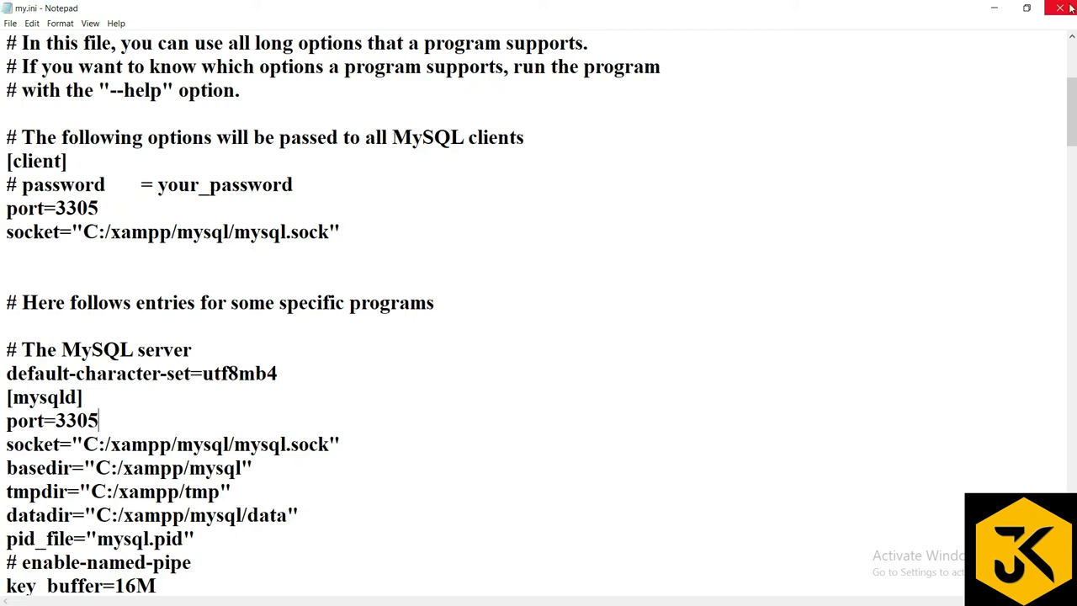
mouse_move(1066, 7)
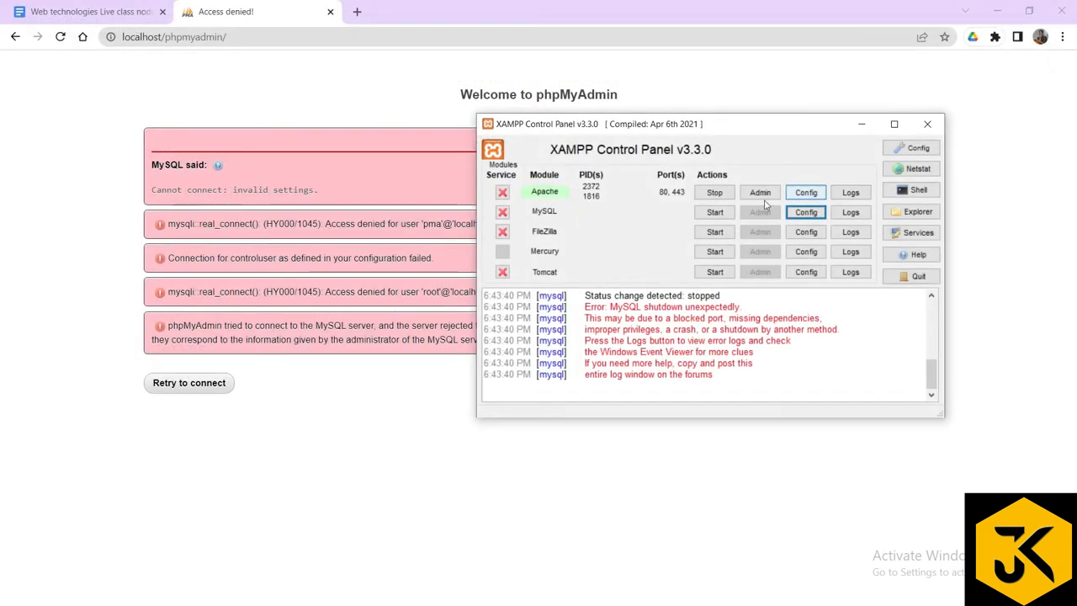
Start MySQL again so it runs on port 3305 alongside Apache
left_click(713, 212)
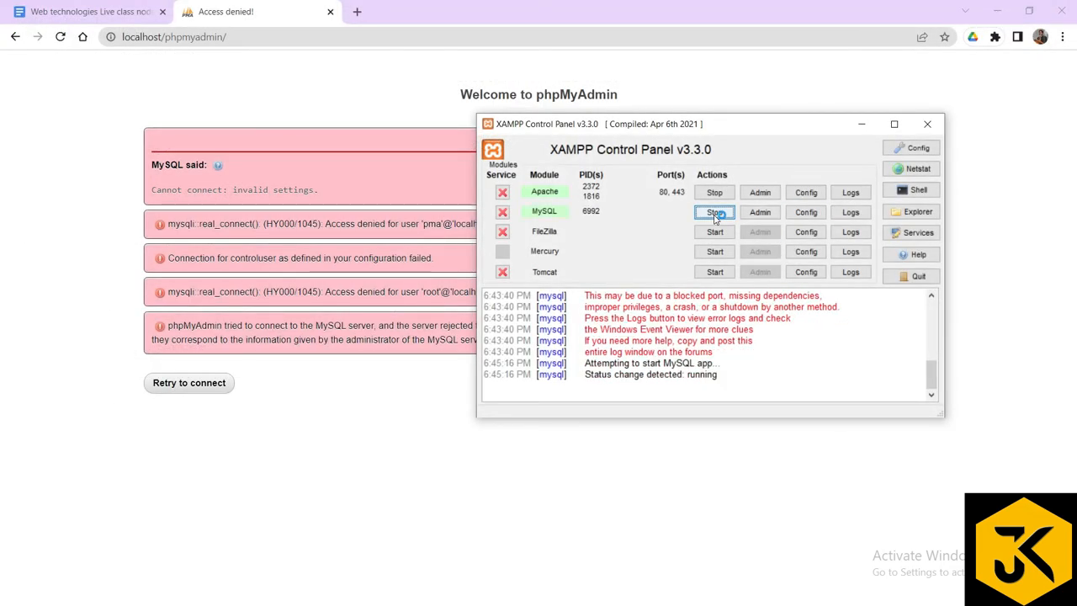
left_click(714, 212)
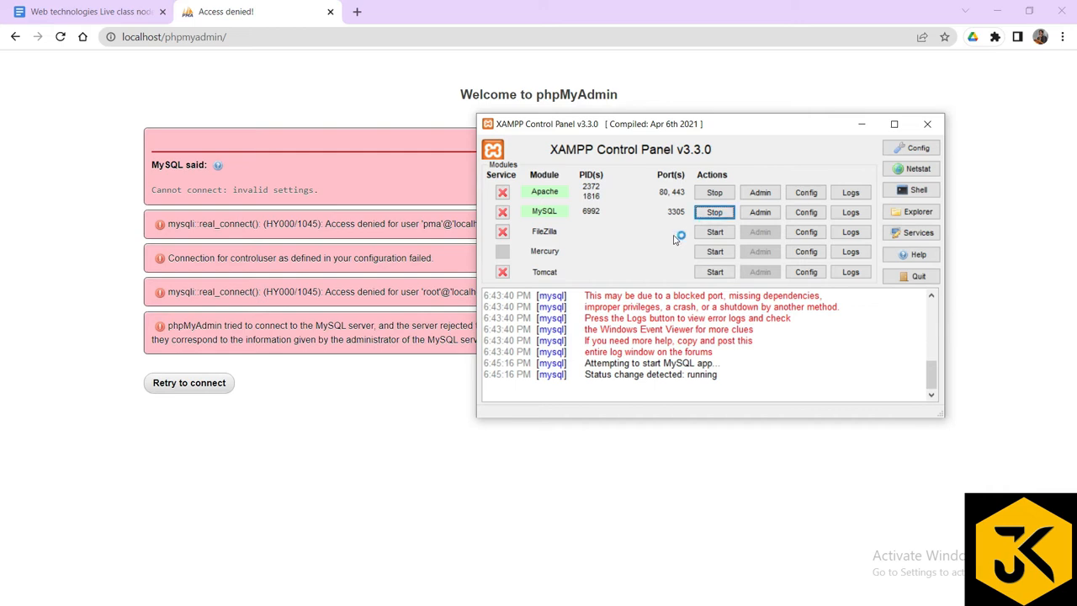
mouse_move(707, 134)
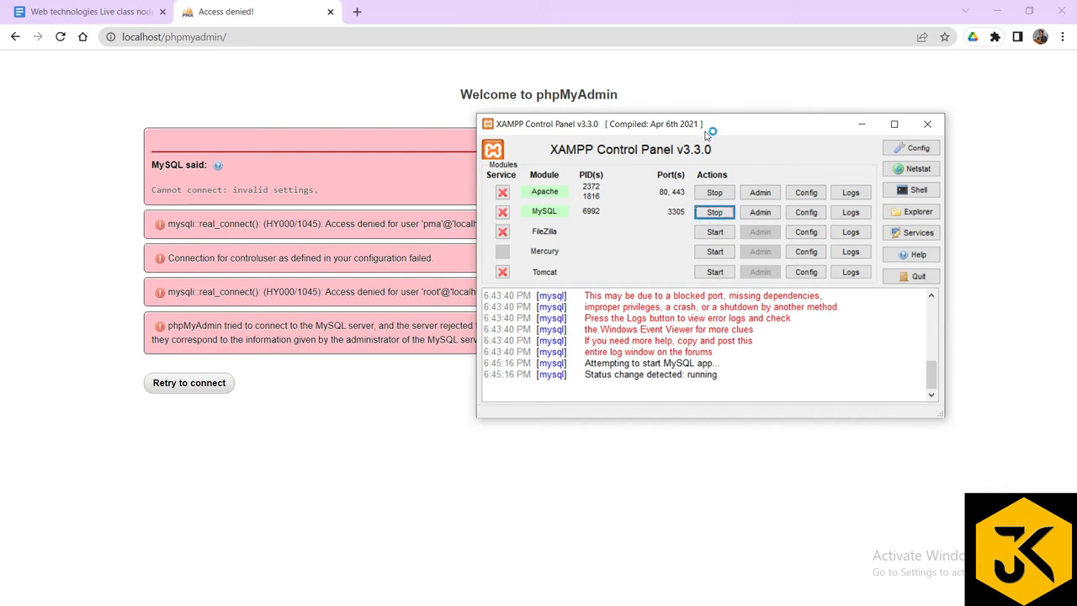
left_click_drag(599, 124, 602, 103)
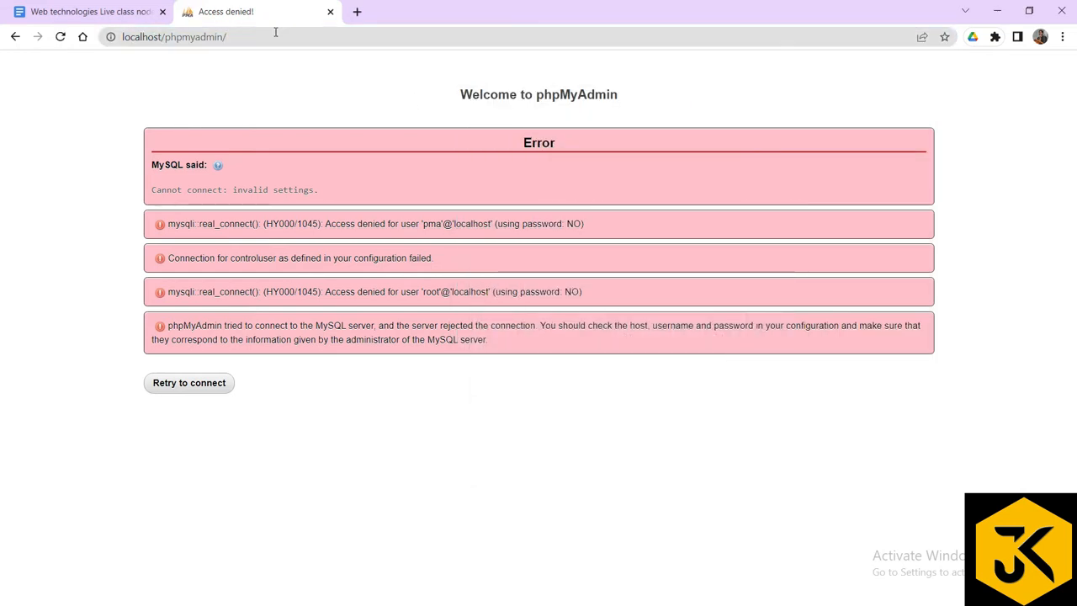
left_click(175, 37)
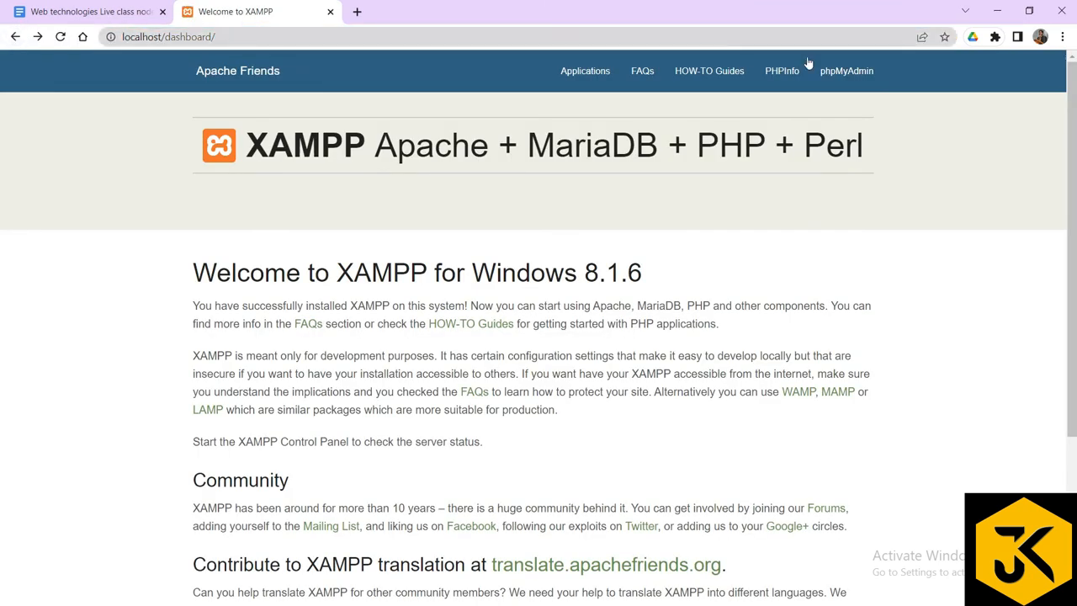
left_click(846, 71)
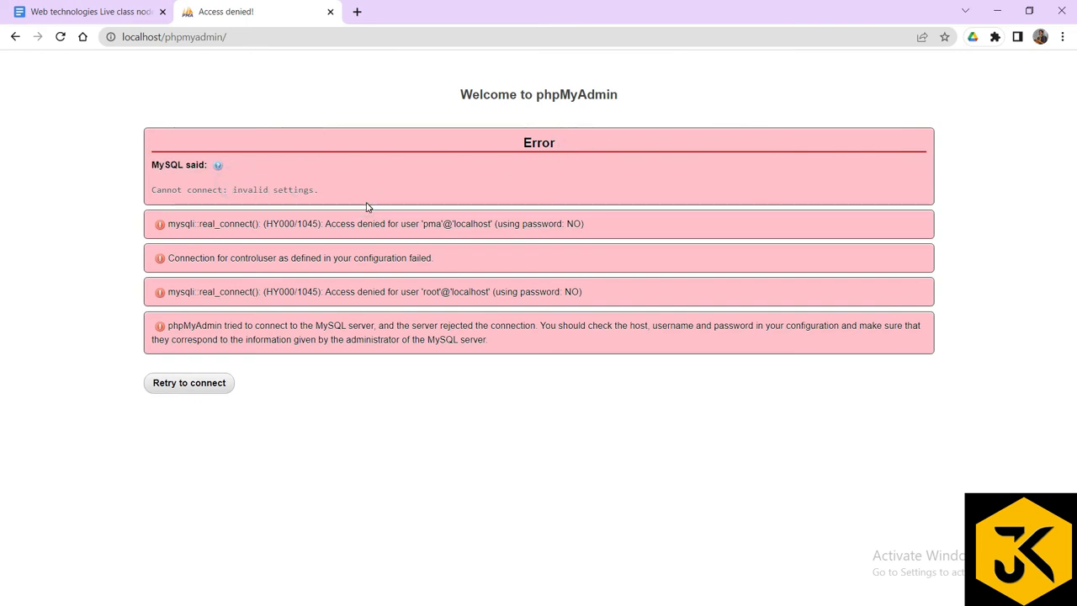
key("alt+tab")
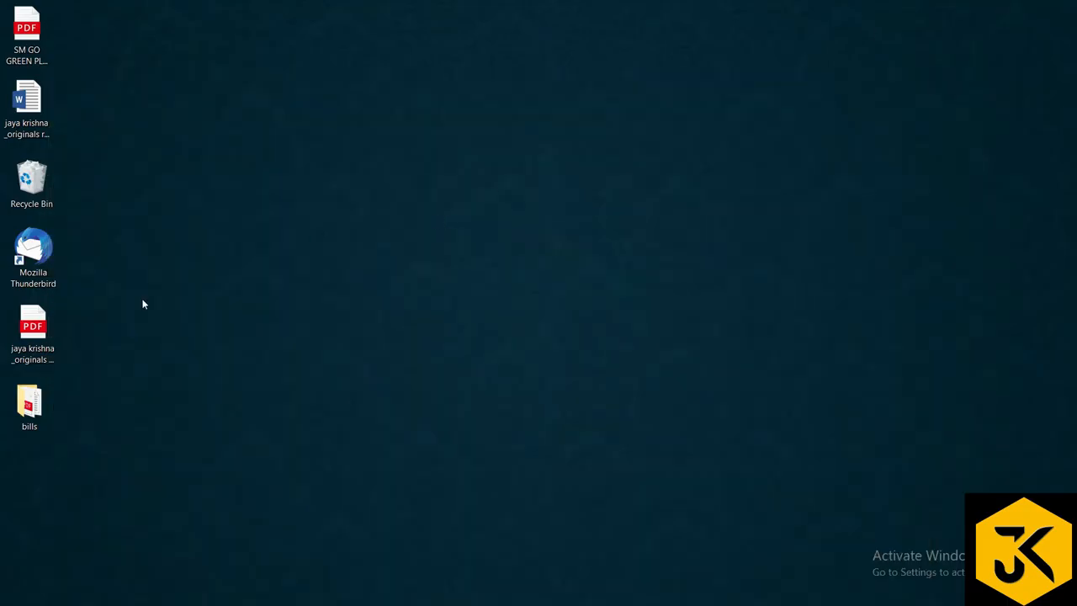
Browse File Explorer to C:\xampp\phpMyAdmin and select config.inc.php
left_click(30, 403)
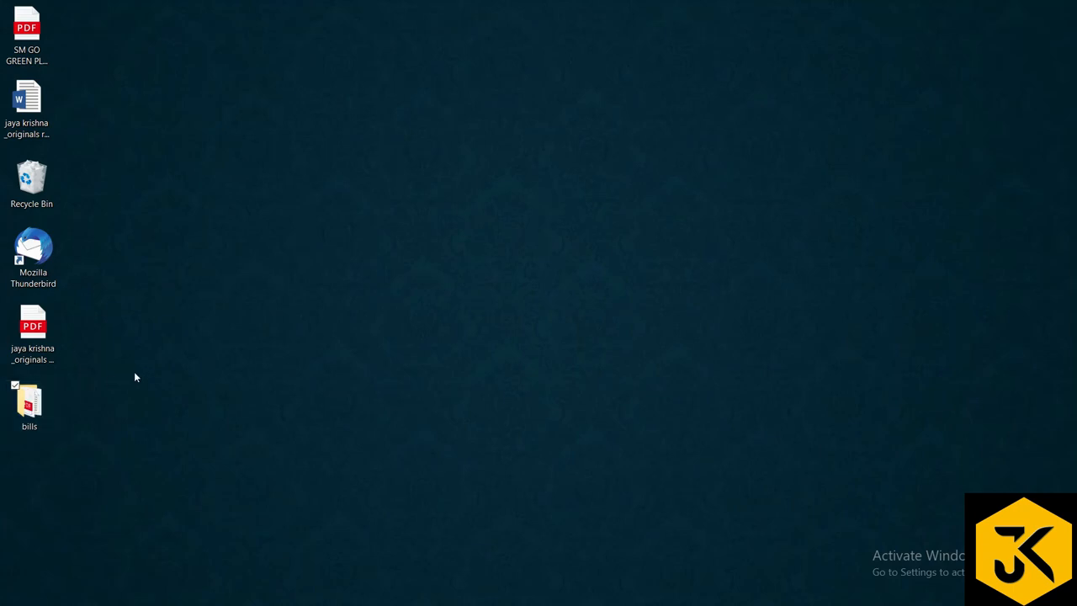
double_click(29, 401)
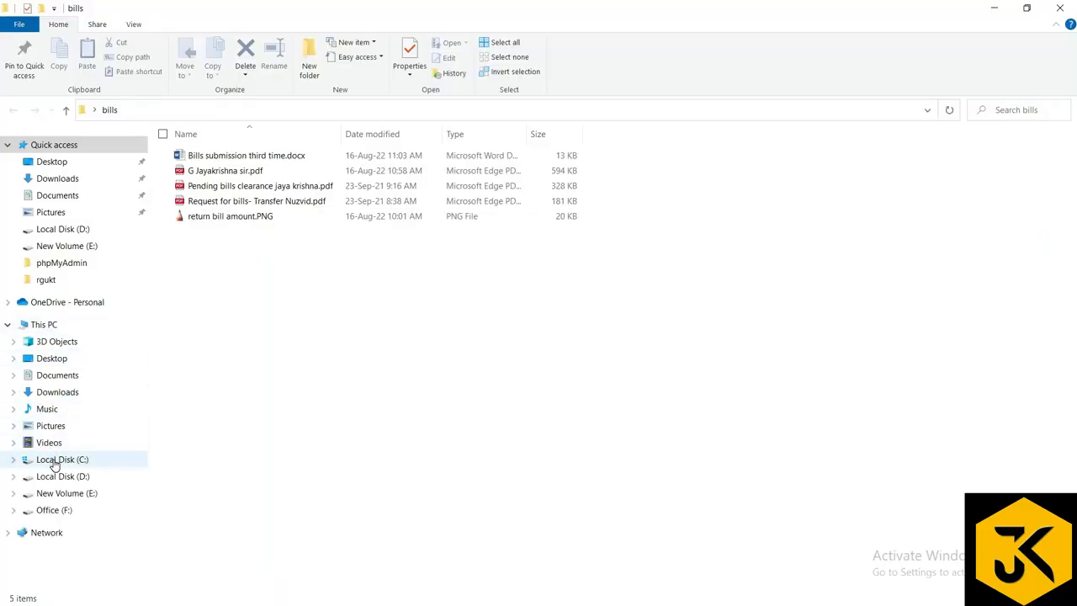
left_click(61, 458)
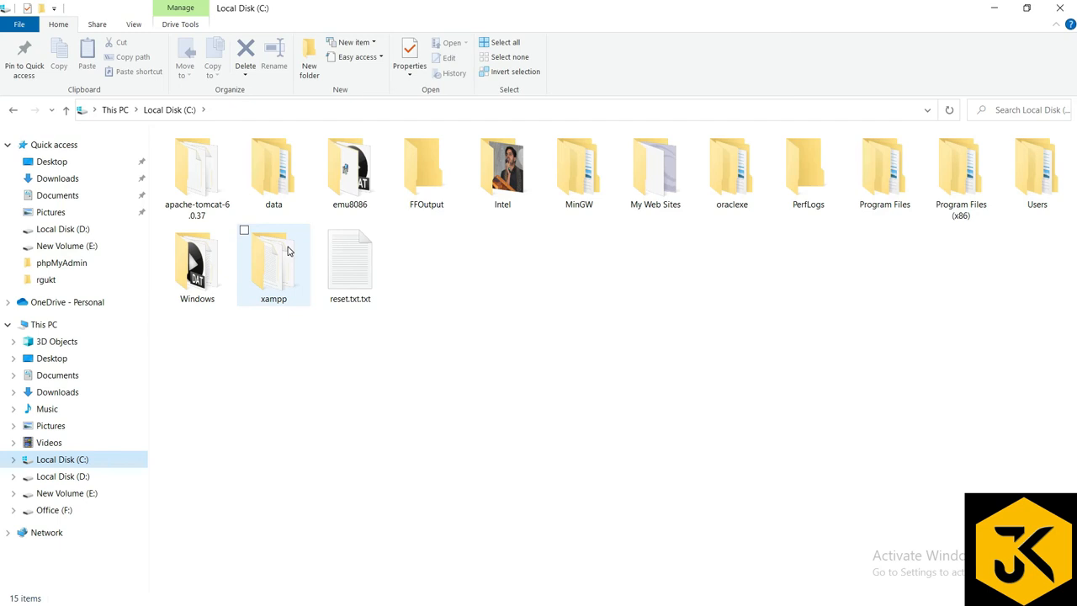
double_click(273, 260)
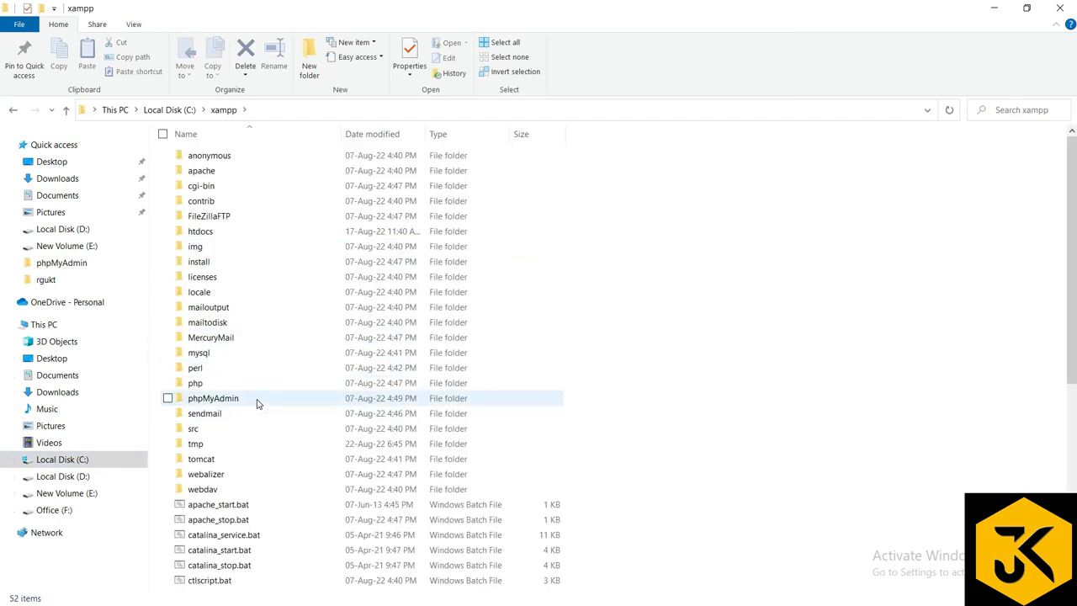
double_click(212, 397)
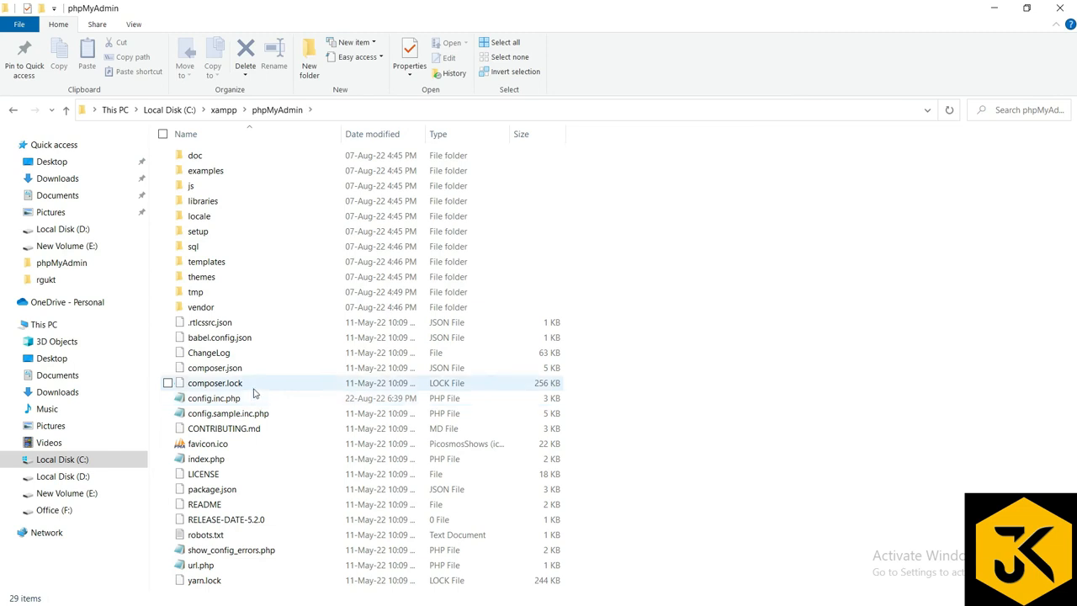
mouse_move(239, 404)
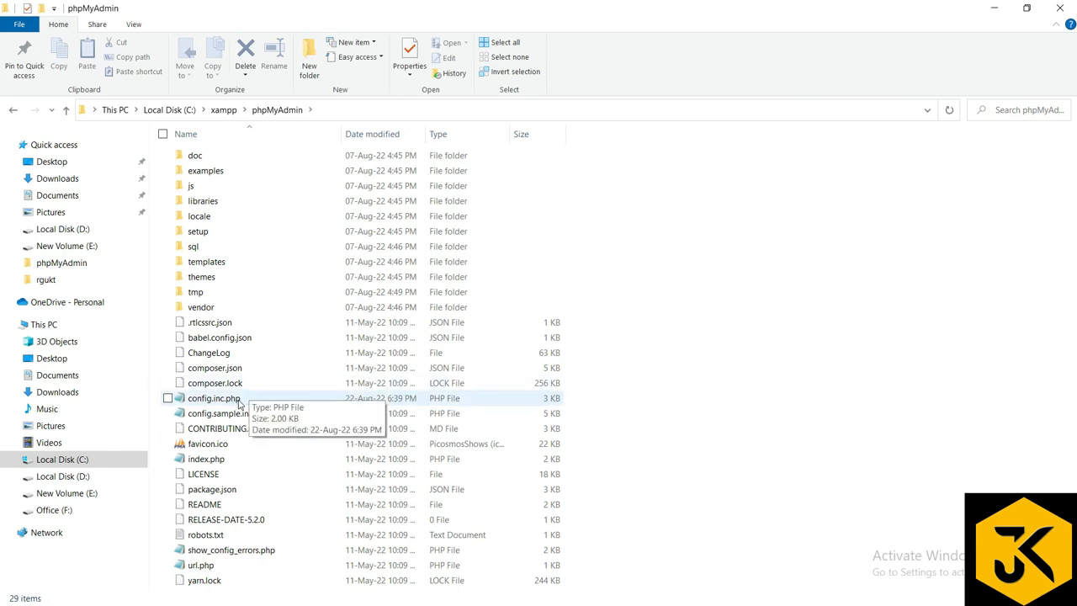
left_click(215, 397)
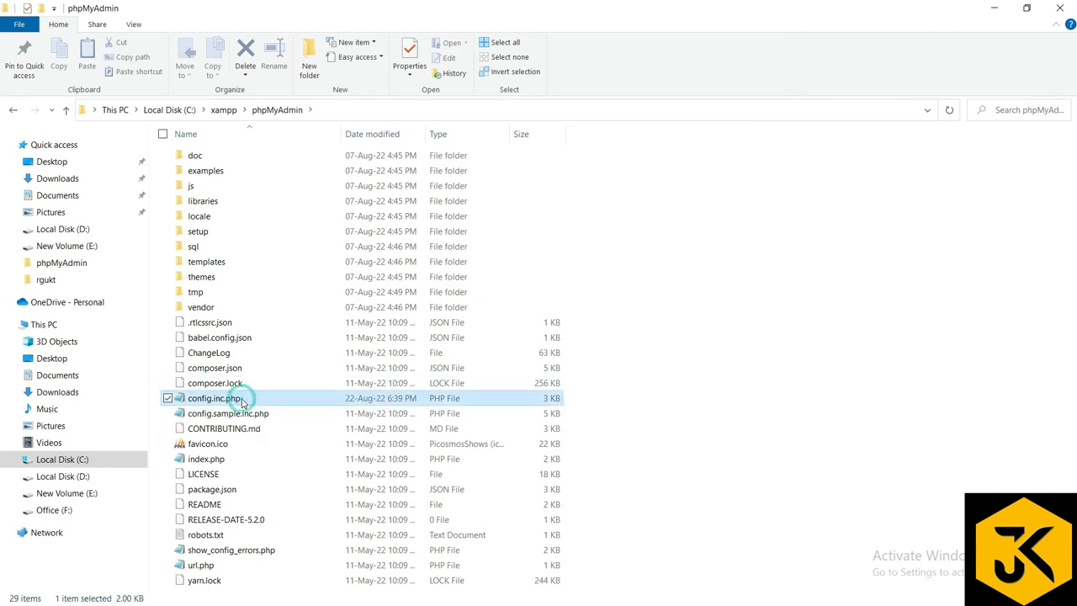
Edit config.inc.php so the host reads 127.0.0.1:3305, save, and return to the control panel
double_click(216, 397)
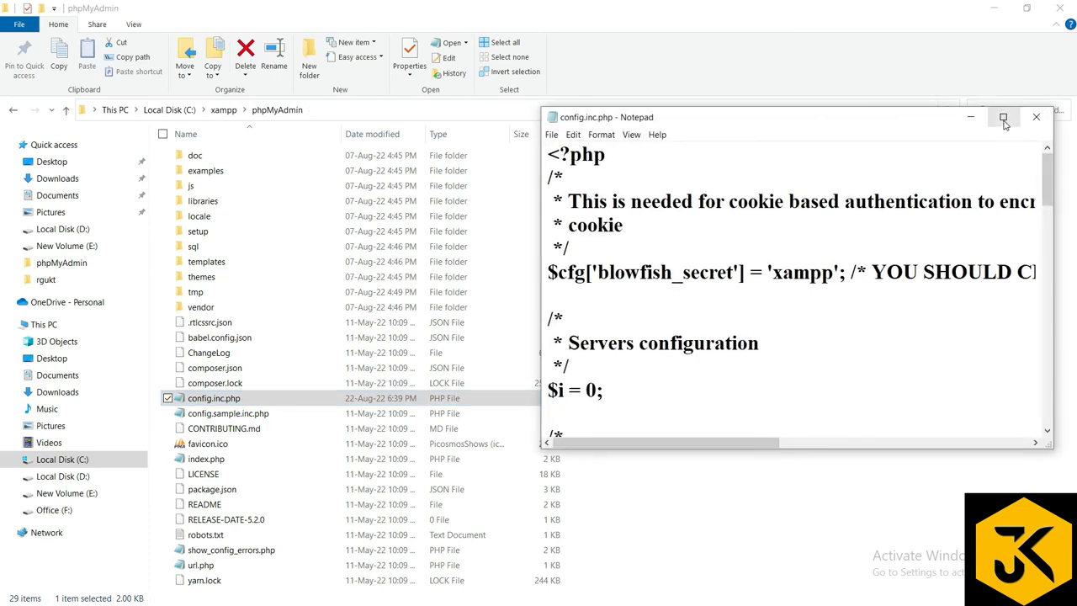
left_click(1003, 118)
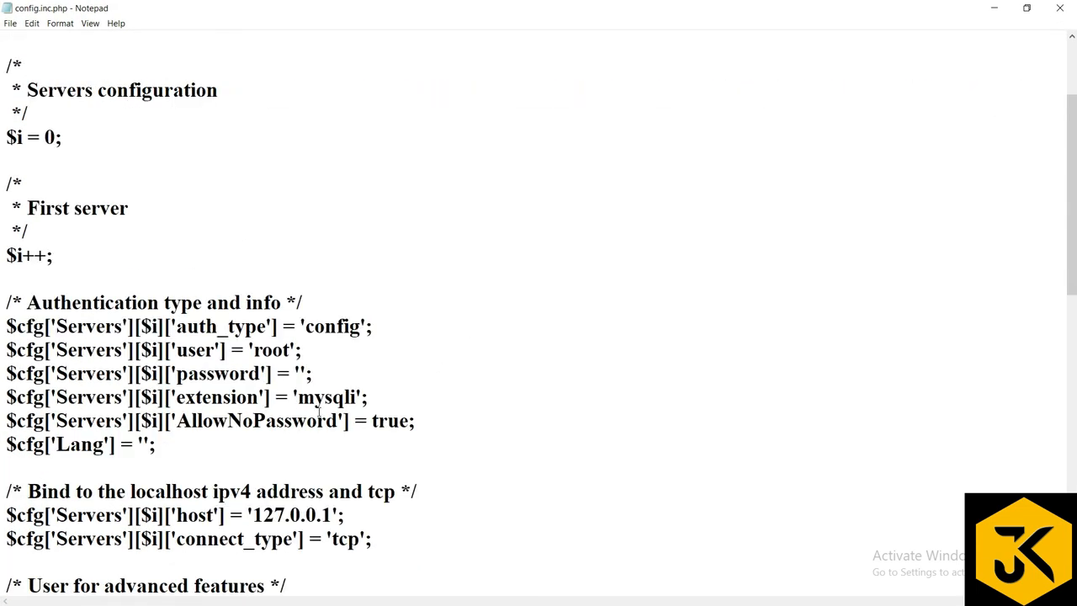
scroll("down", 3)
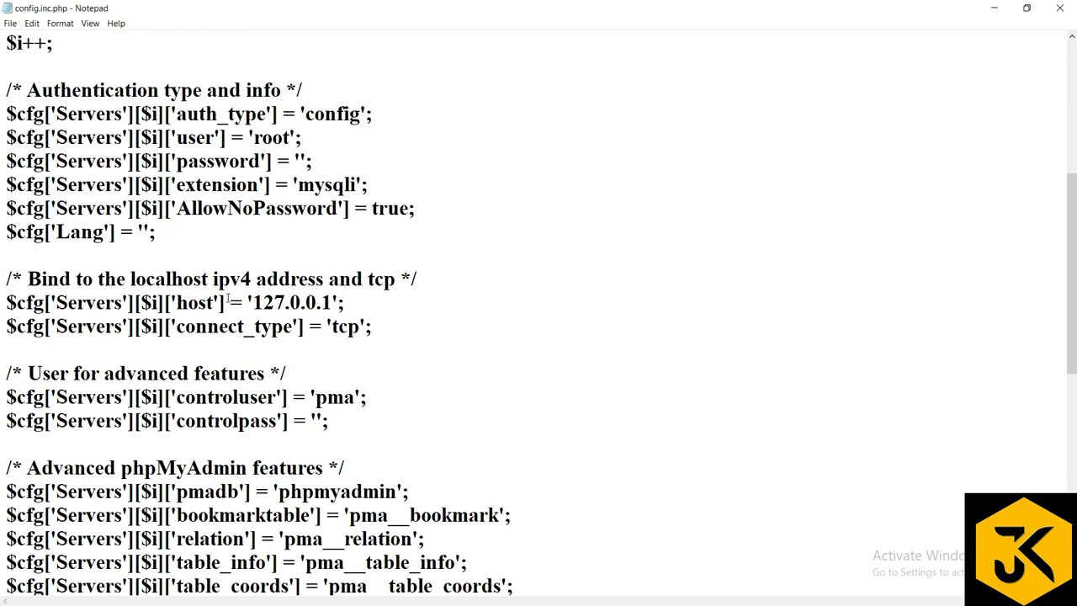
mouse_move(336, 286)
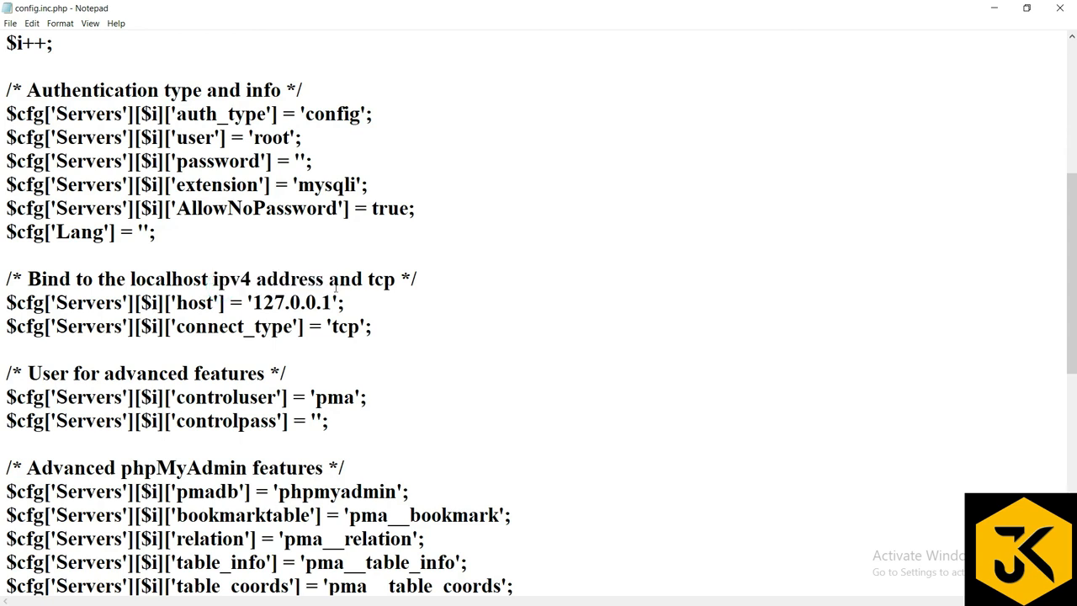
type(":")
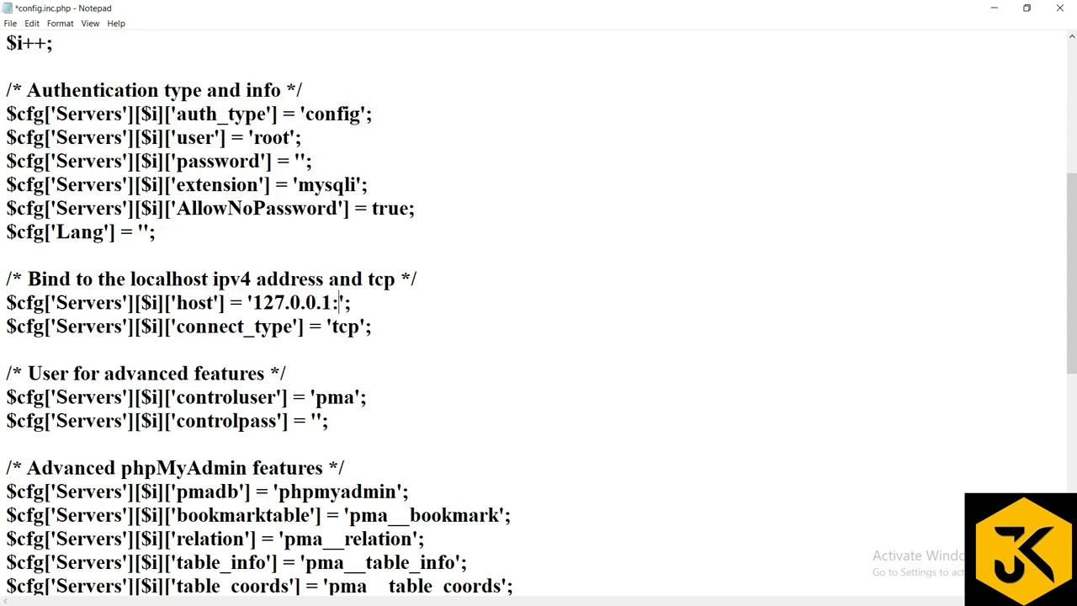
type("3305")
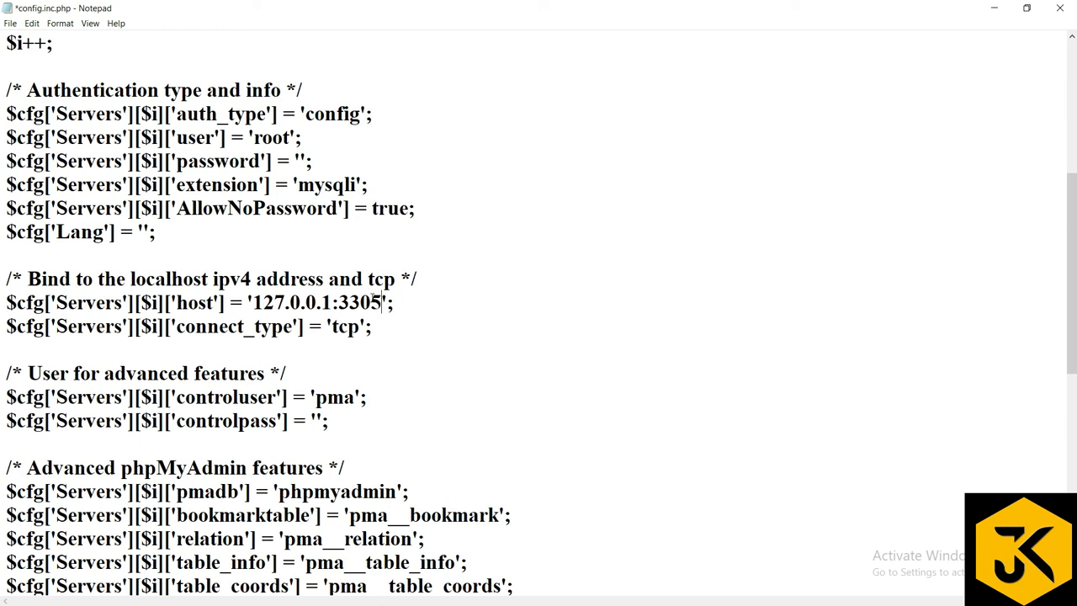
key("ctrl+s")
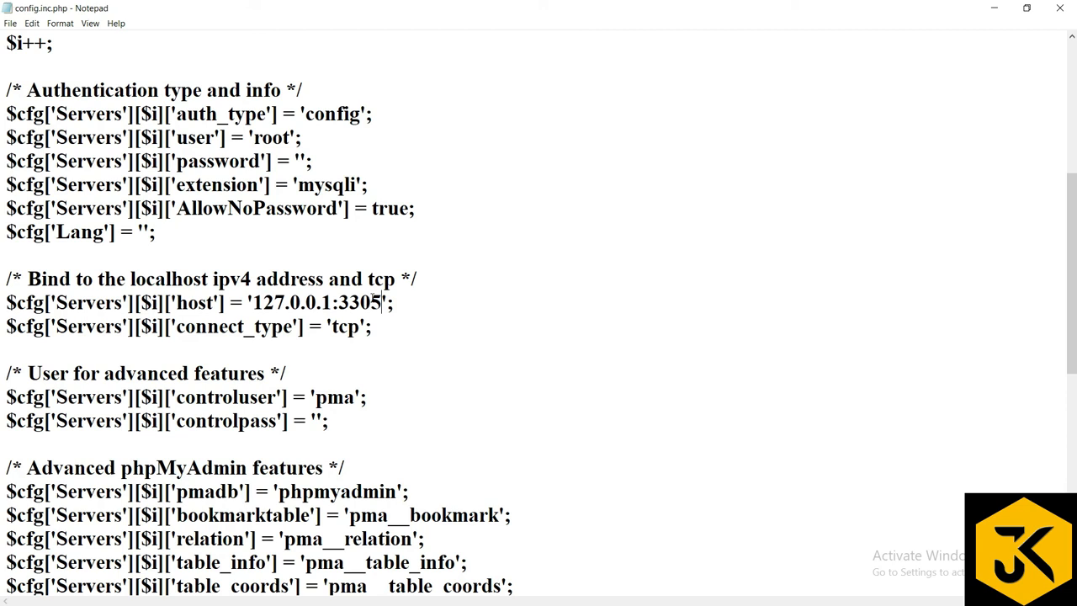
key("alt+tab")
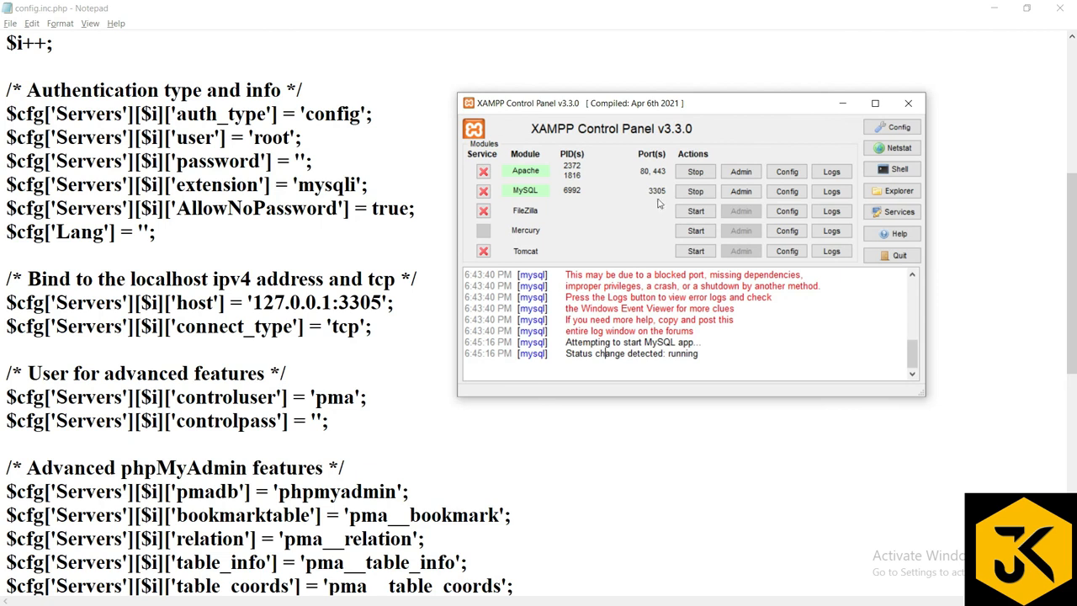
mouse_move(841, 103)
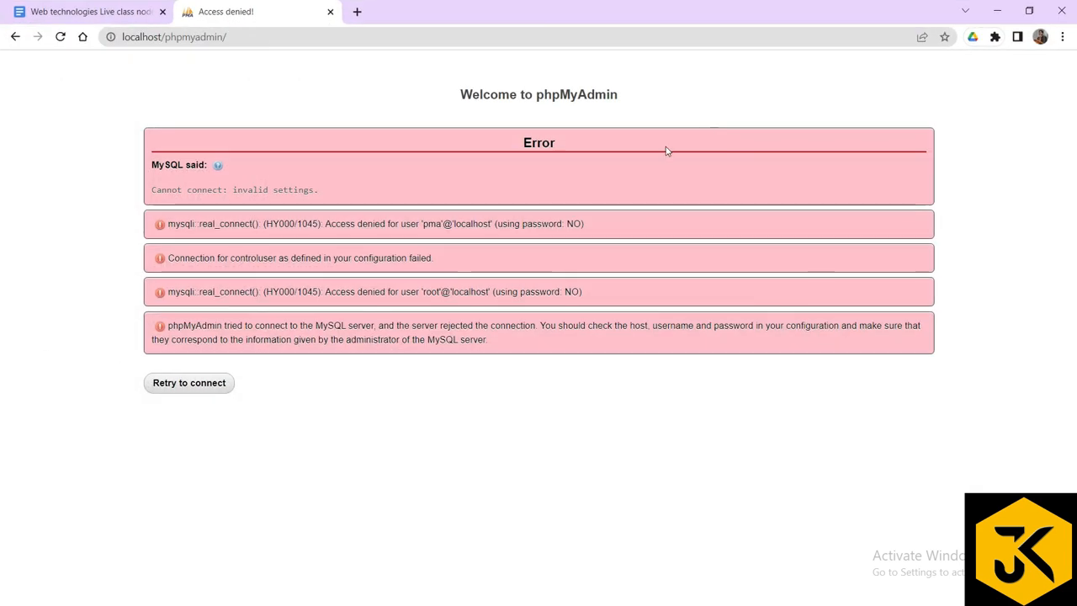
Reload localhost/phpmyadmin so the dashboard loads against 127.0.0.1:3305
left_click(188, 383)
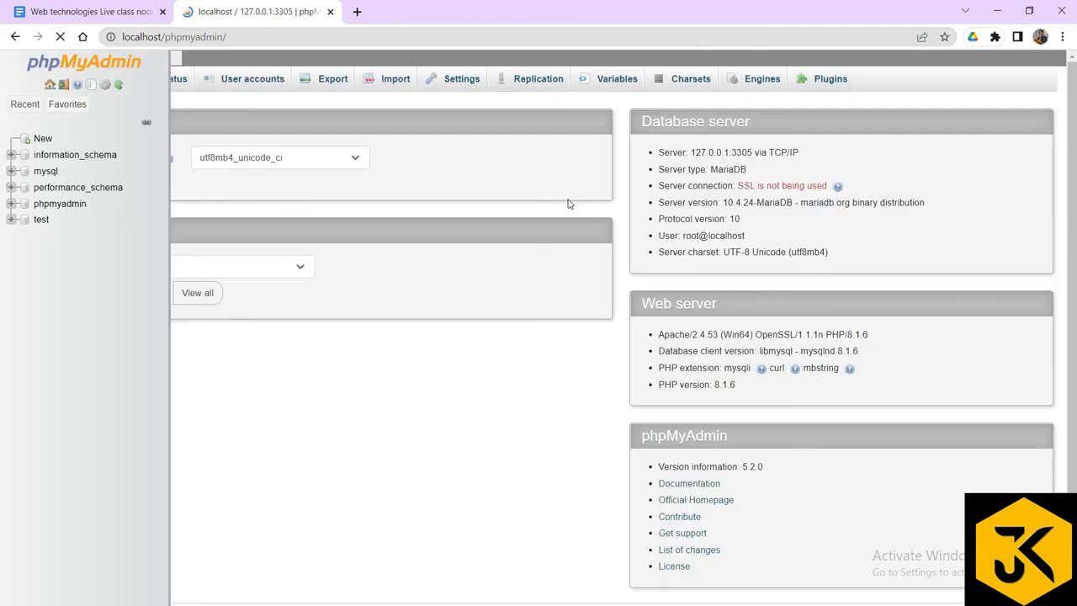